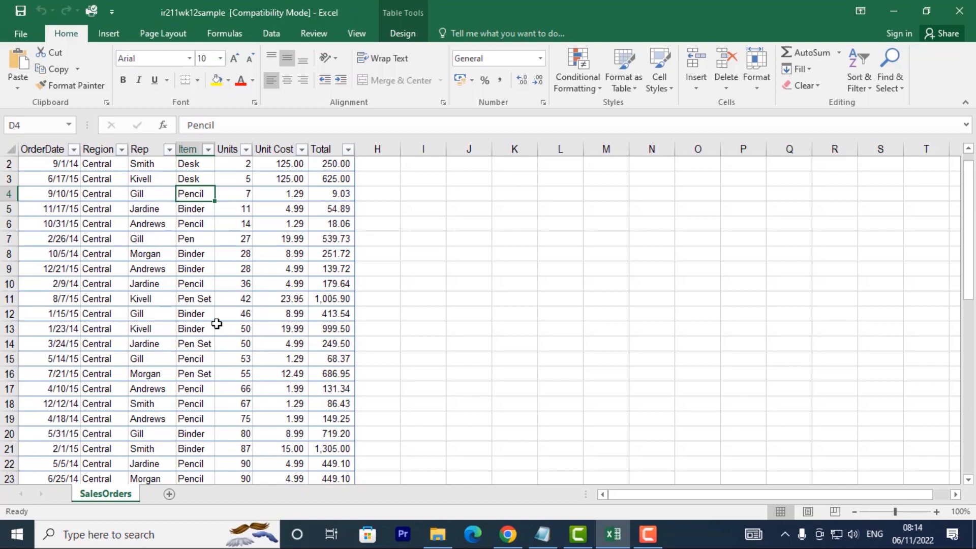
pyautogui.moveTo(176, 293)
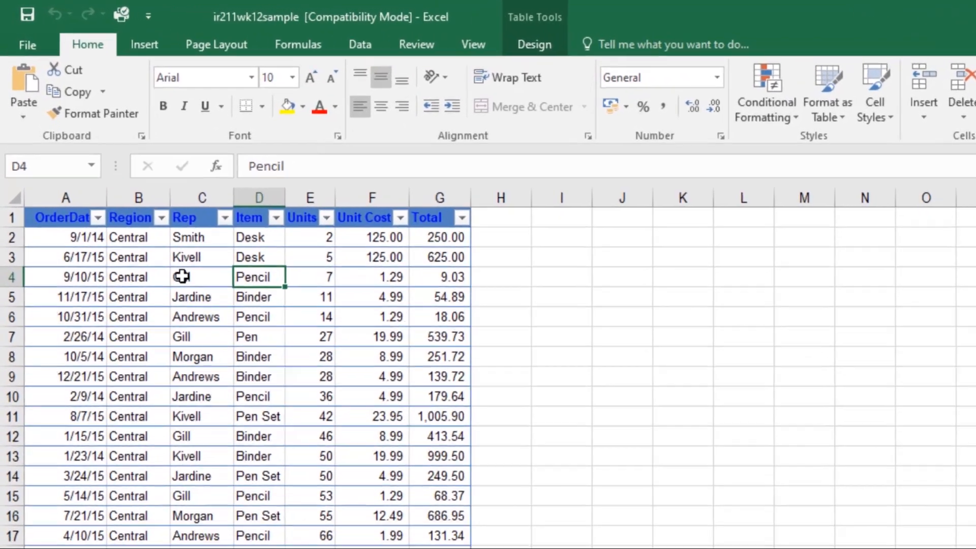
# Select a cell inside the SalesOrders table
pyautogui.click(157, 48)
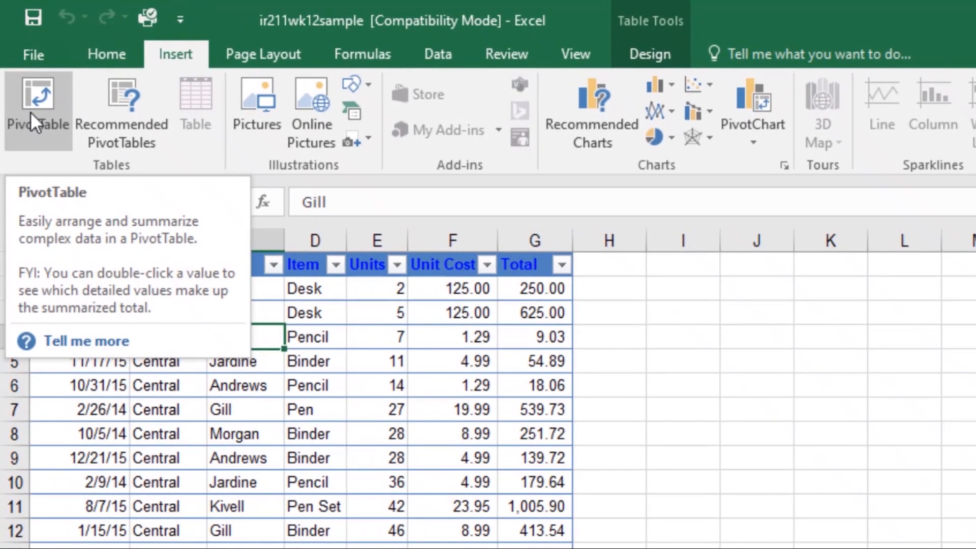
# Start a PivotTable from Table1, placing it on a new worksheet
pyautogui.click(38, 109)
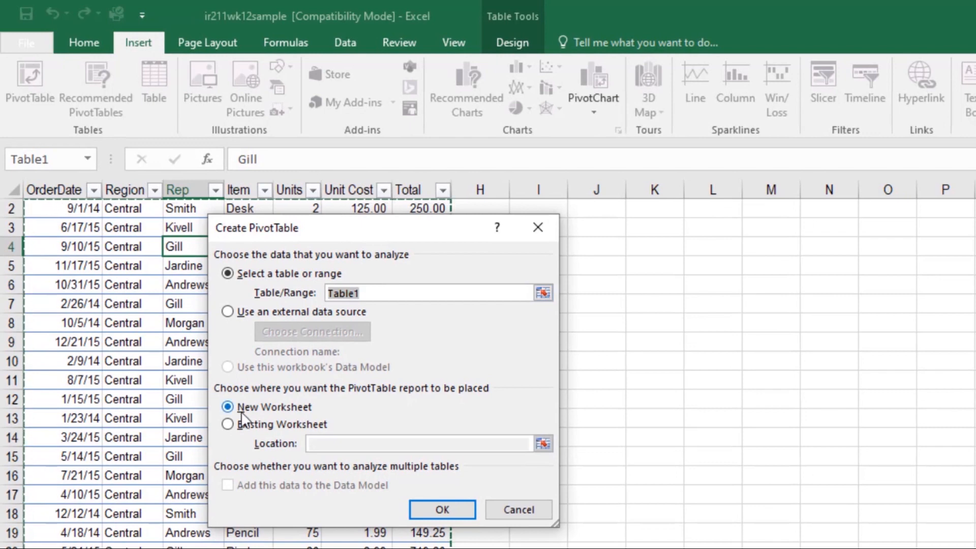
pyautogui.moveTo(410, 451)
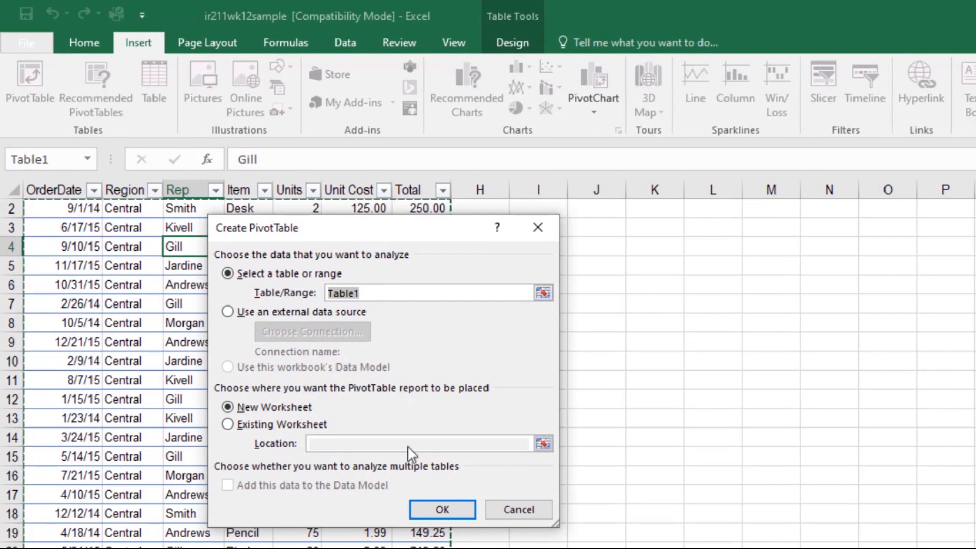
pyautogui.click(442, 509)
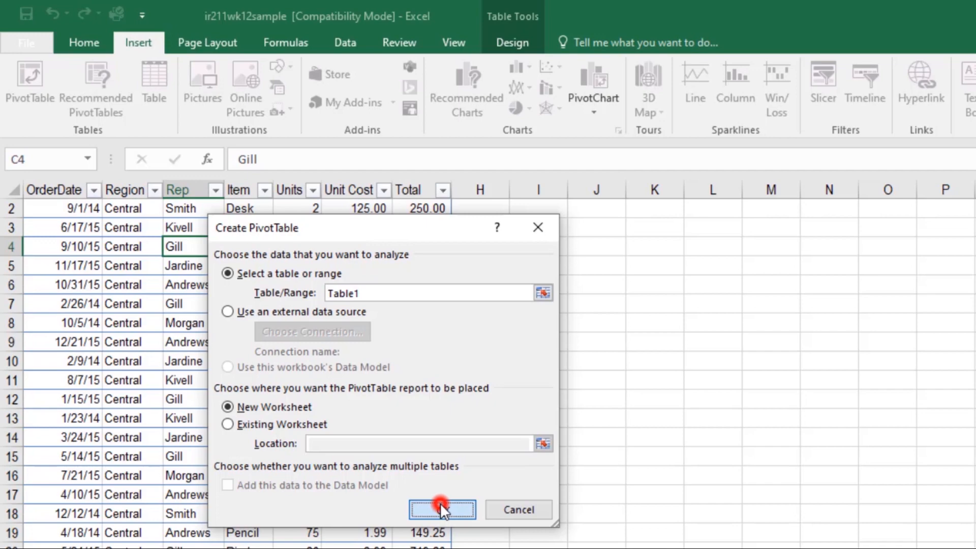
# Confirm the dialog to create a blank PivotTable on Sheet2
pyautogui.click(442, 509)
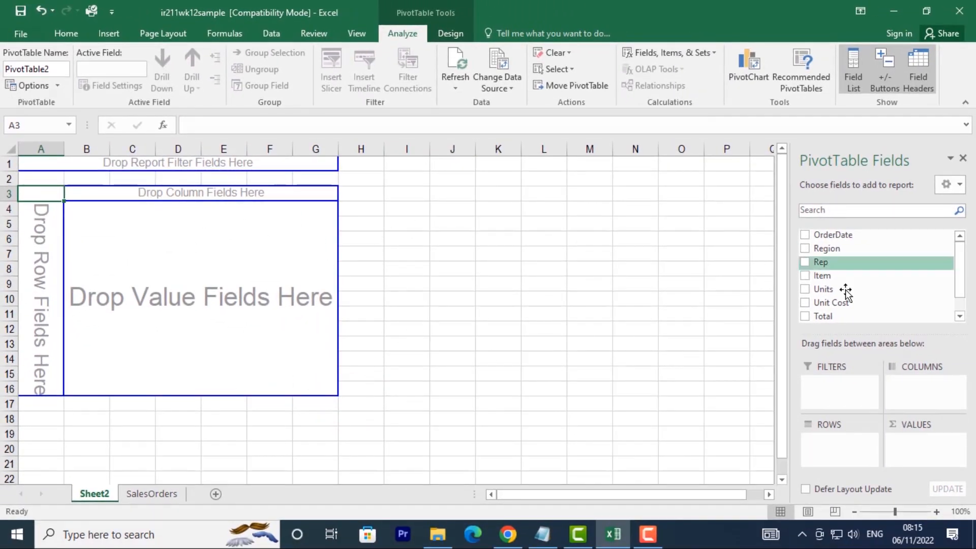
pyautogui.moveTo(552, 293)
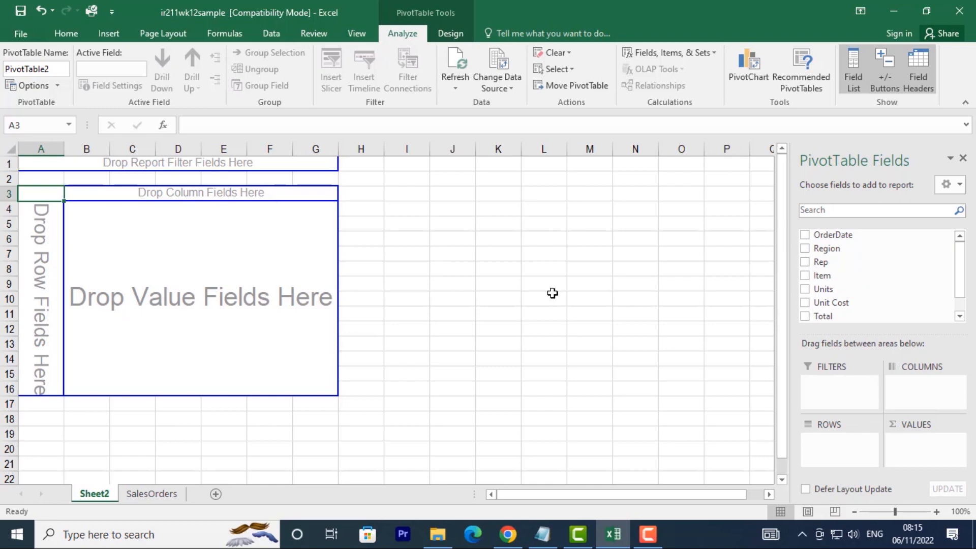
pyautogui.moveTo(438, 310)
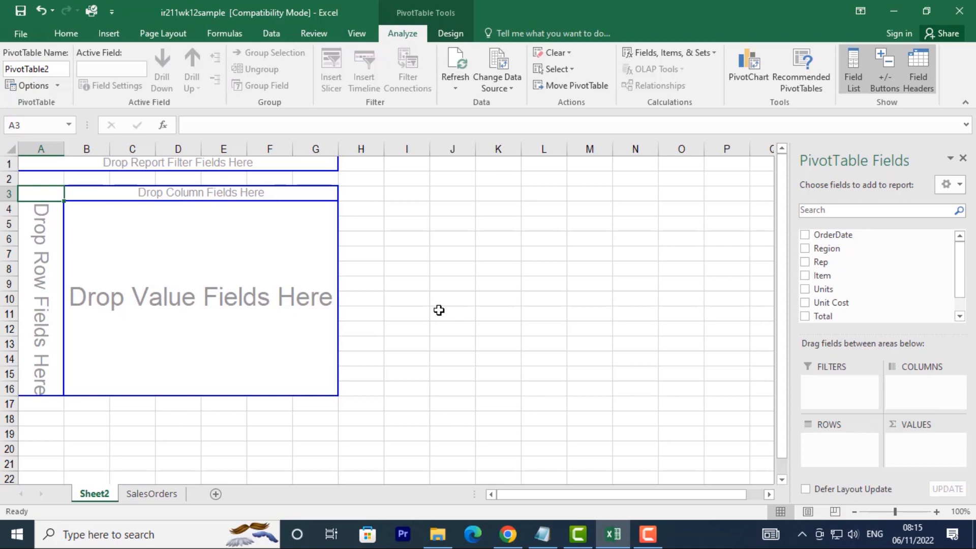
pyautogui.moveTo(595, 339)
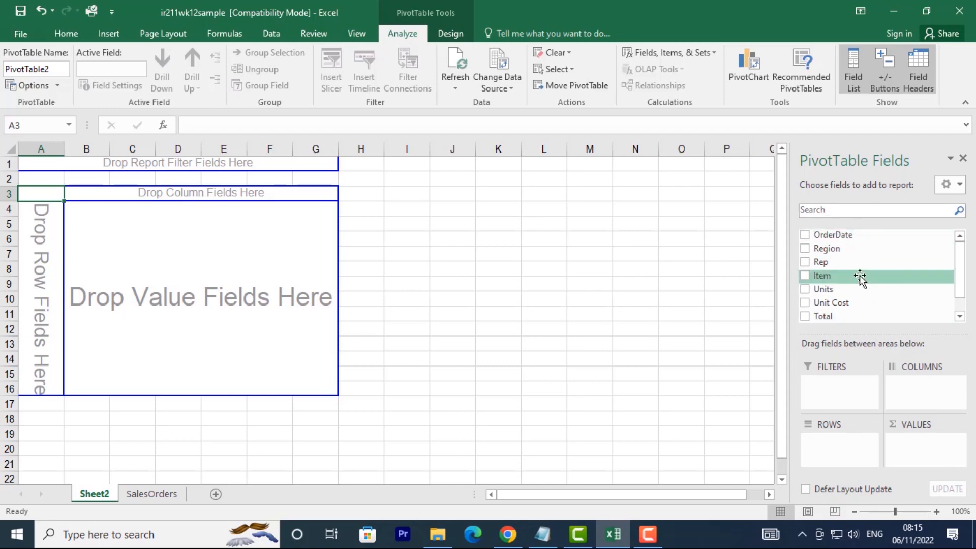
pyautogui.moveTo(865, 289)
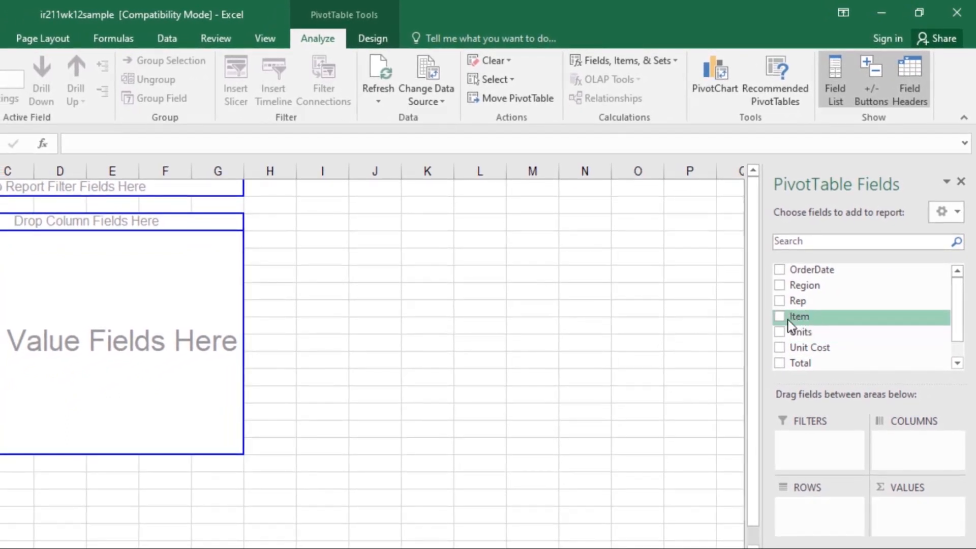
# Add Item to the PivotTable, then add and remove Units, leaving Unit Cost counts totaling 46
pyautogui.click(778, 316)
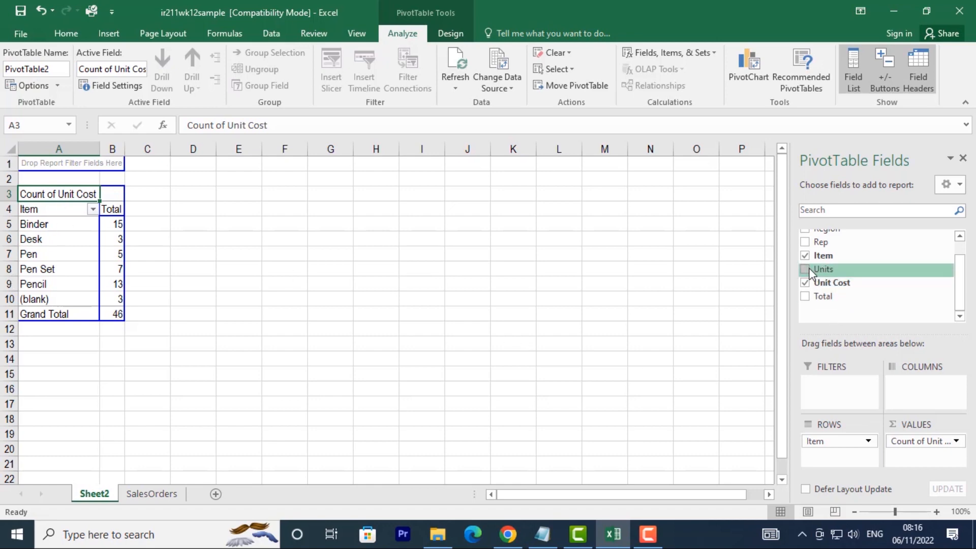
pyautogui.click(805, 269)
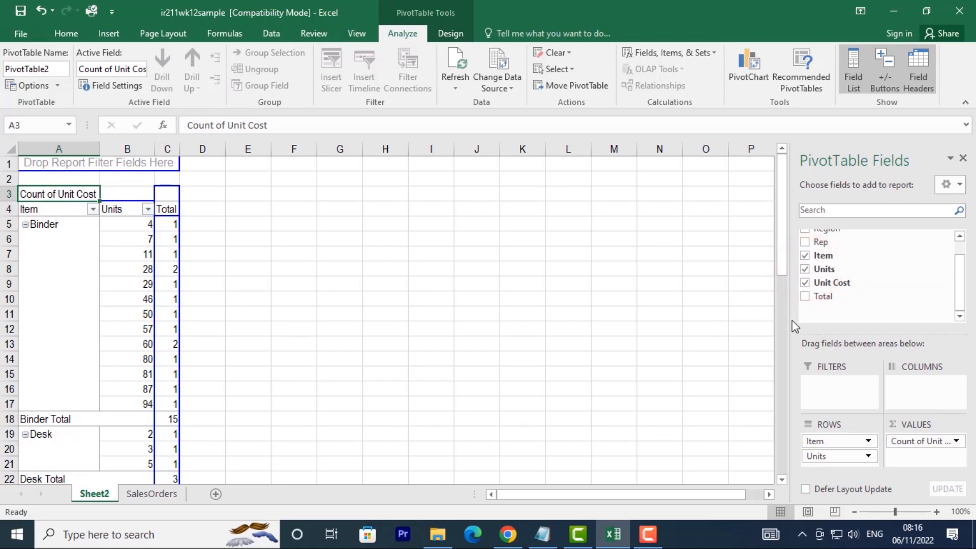
pyautogui.click(805, 268)
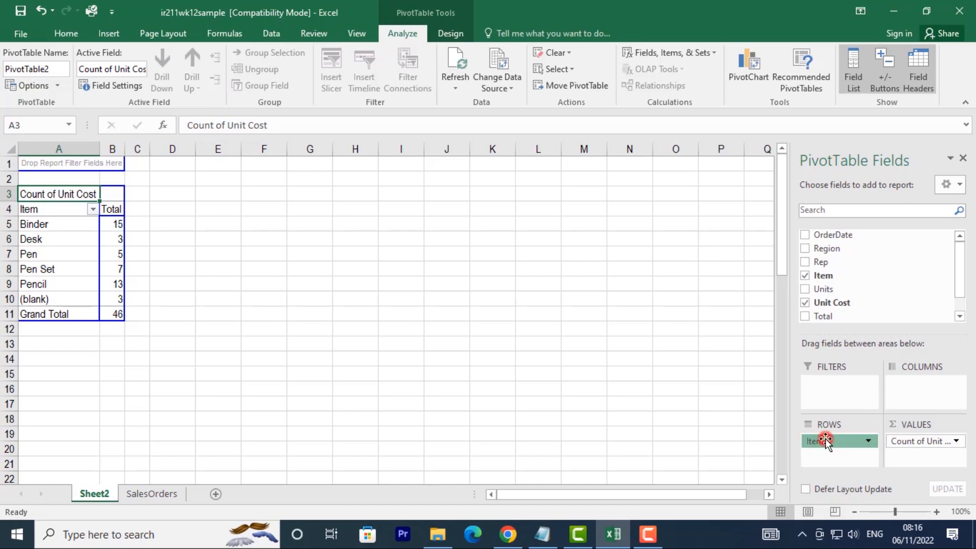
# Move Item to Columns and add Units to Rows
pyautogui.moveTo(839, 440); pyautogui.dragTo(924, 383)
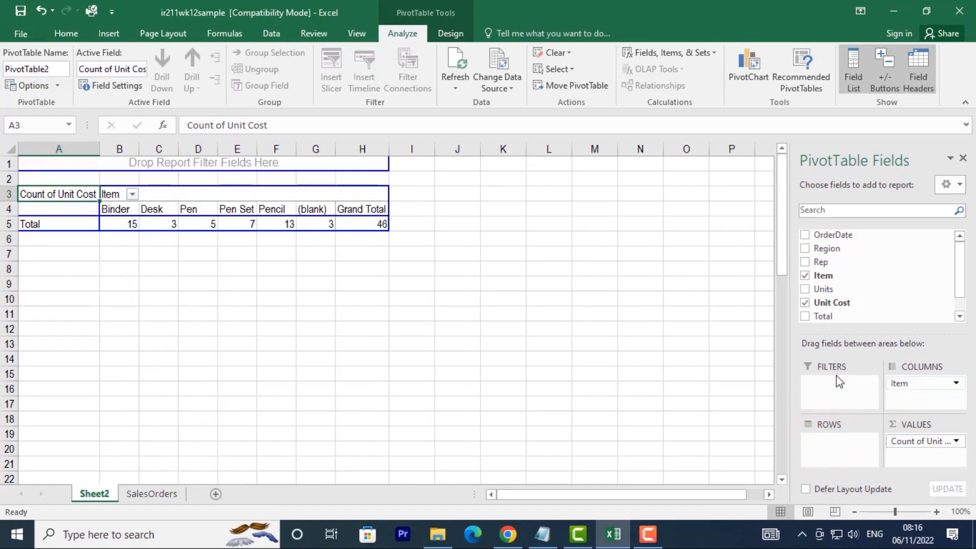
pyautogui.moveTo(846, 396)
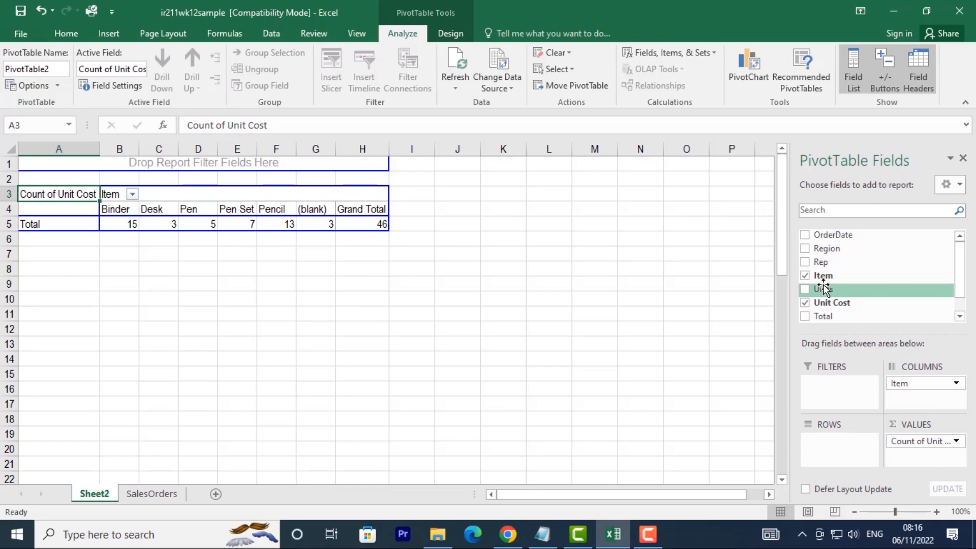
pyautogui.click(805, 288)
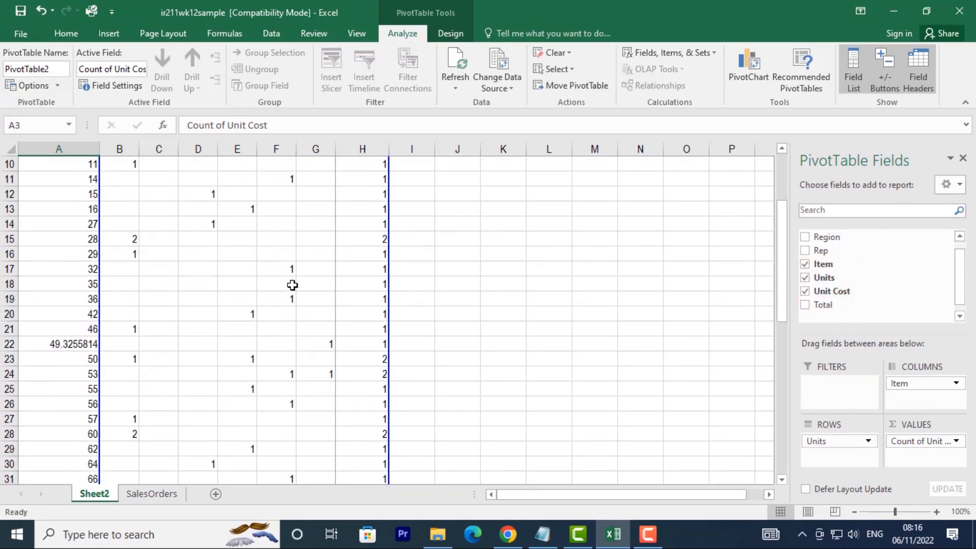
pyautogui.scroll(-3)
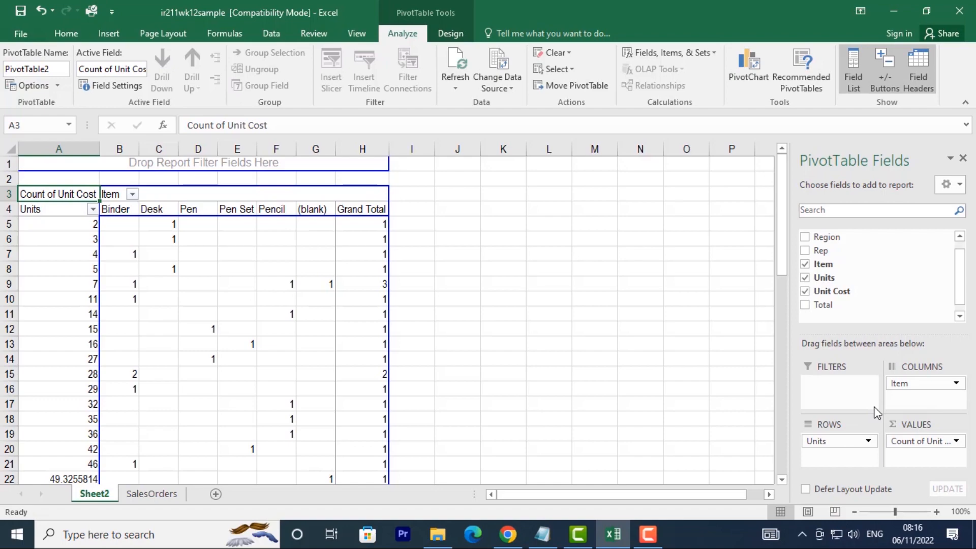
pyautogui.moveTo(864, 419)
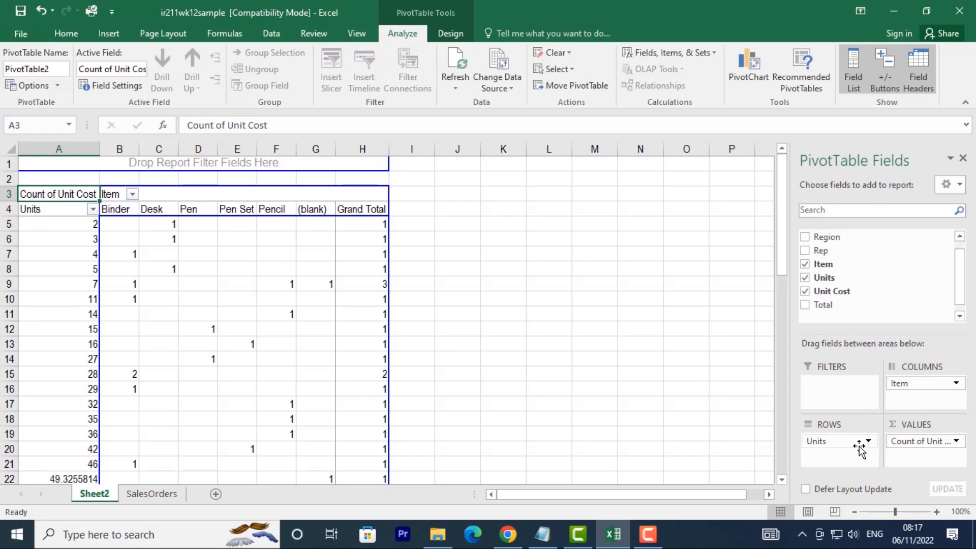
pyautogui.moveTo(921, 440)
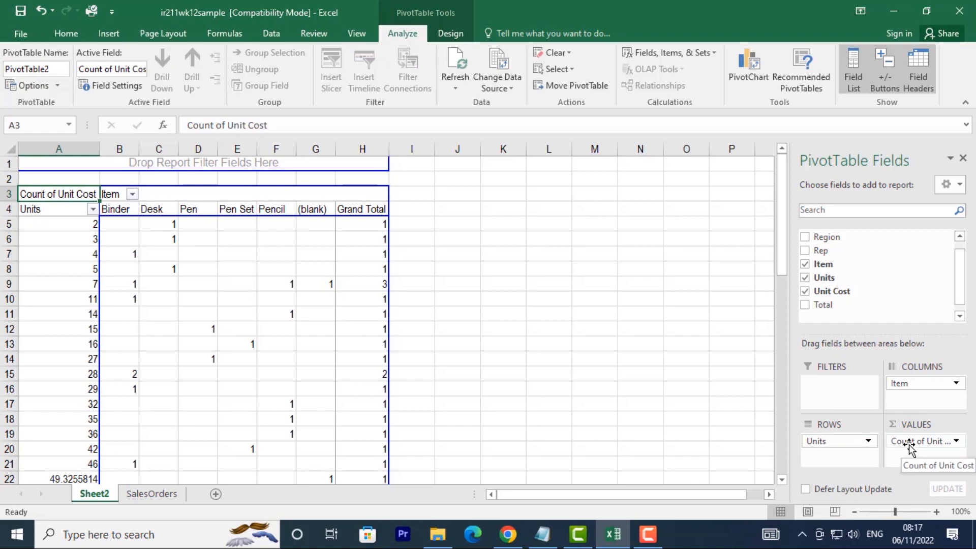
pyautogui.moveTo(895, 449)
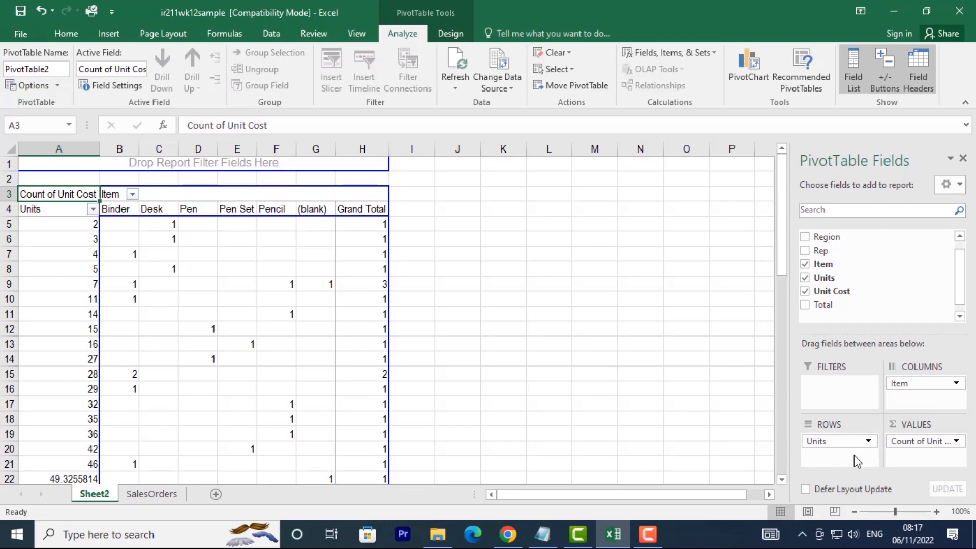
pyautogui.moveTo(856, 461)
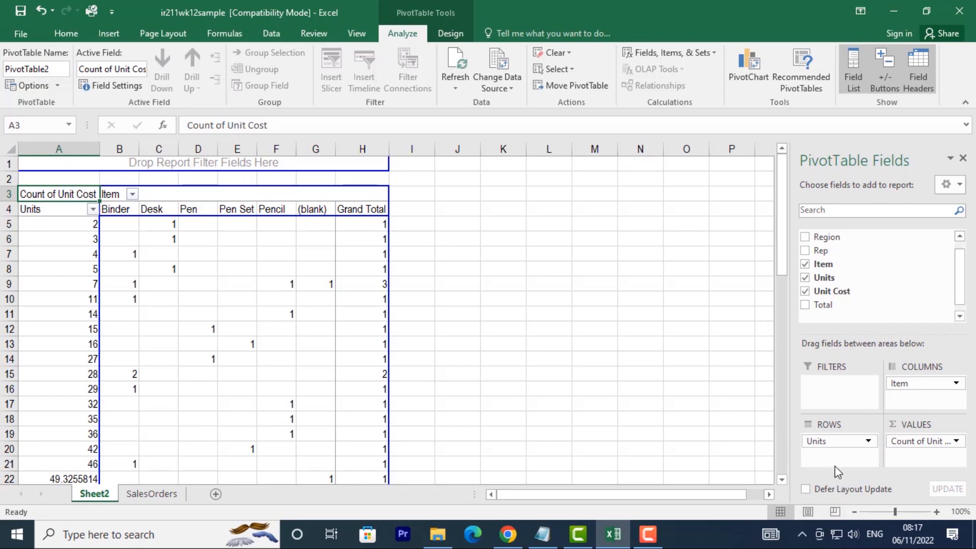
pyautogui.moveTo(920, 383)
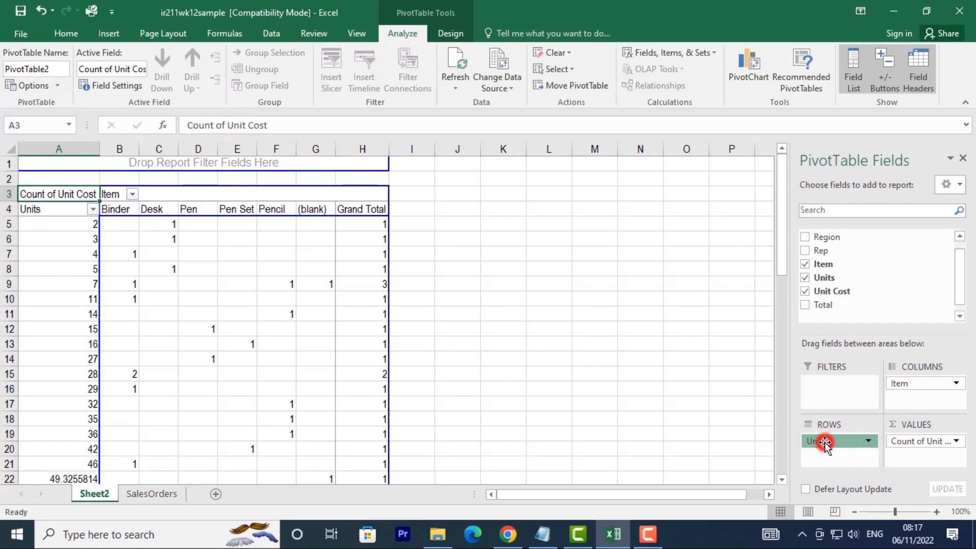
# Swap the layout: Units into Columns and Item into Rows
pyautogui.moveTo(833, 440); pyautogui.dragTo(923, 397)
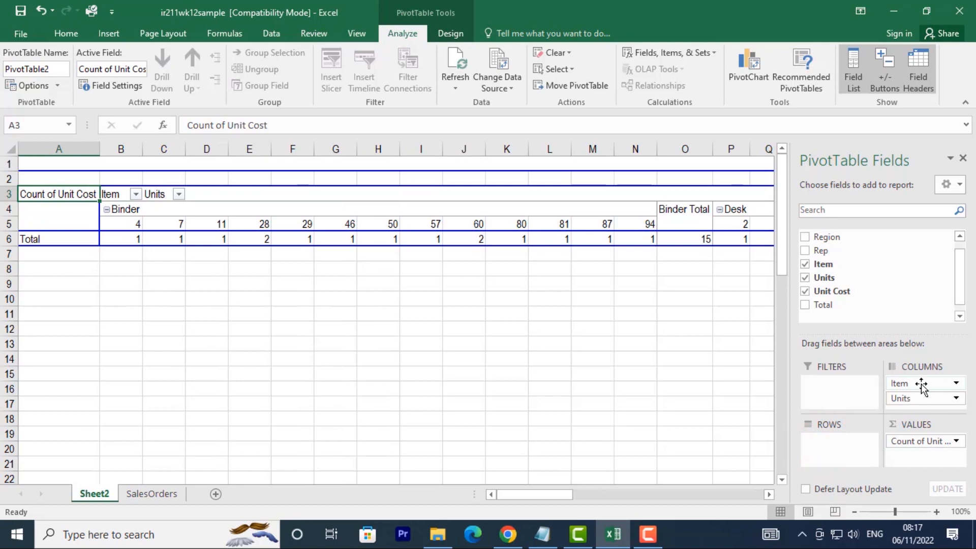
pyautogui.moveTo(899, 382); pyautogui.dragTo(837, 440)
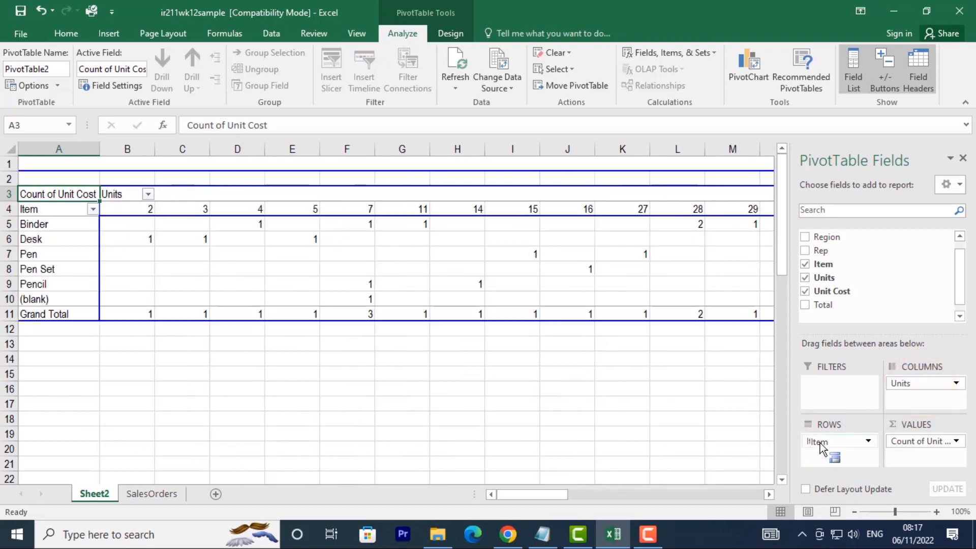